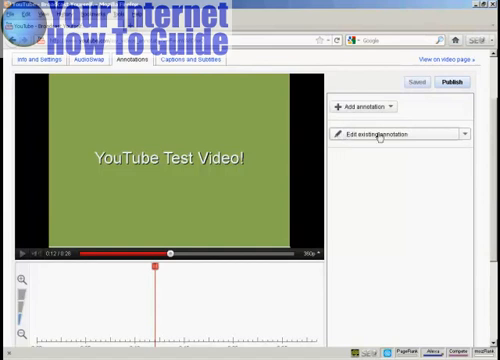
mouse_move(378, 136)
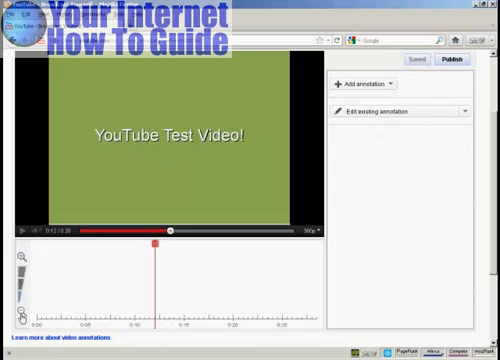
mouse_move(140, 256)
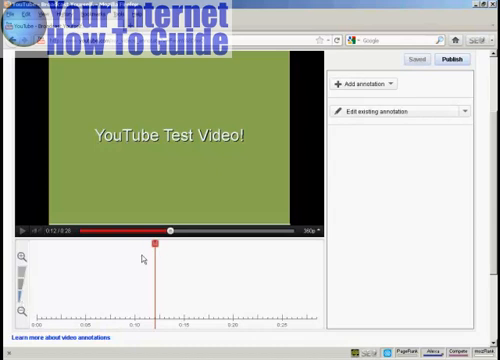
mouse_move(420, 248)
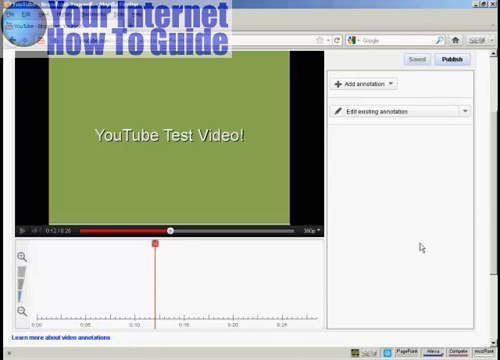
mouse_move(252, 272)
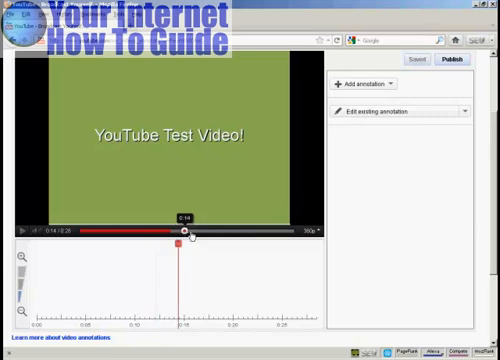
Step: Move the timeline playhead slightly forward to the annotation's intended start moment
left_click_drag(178, 232, 190, 232)
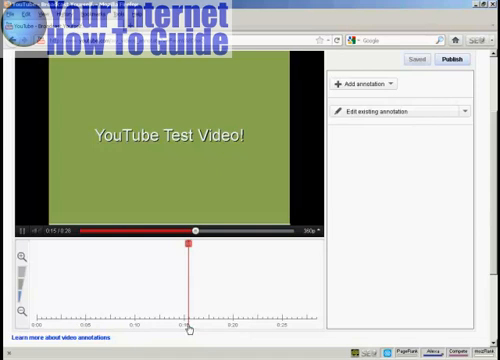
mouse_move(452, 222)
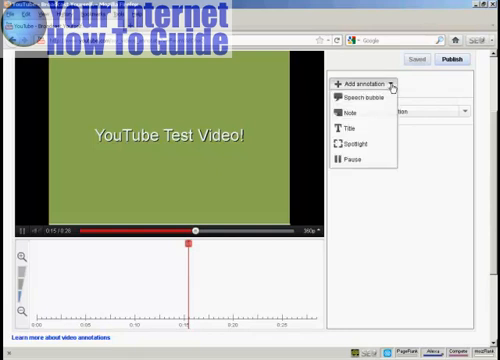
mouse_move(360, 96)
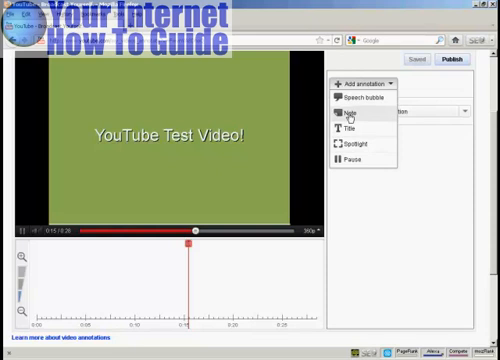
Step: Add a new Note annotation to the video at the current playhead position
left_click(348, 116)
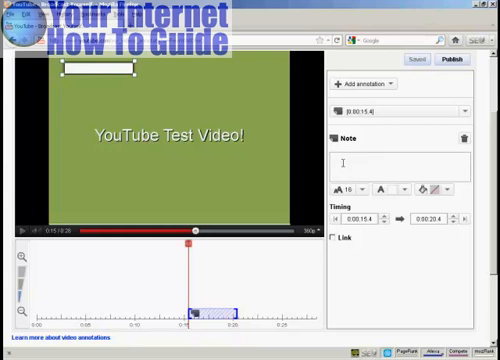
Step: Set the note text to 'If you like this video subscribe to my channel'
type("If you like this video subscribe to my channel")
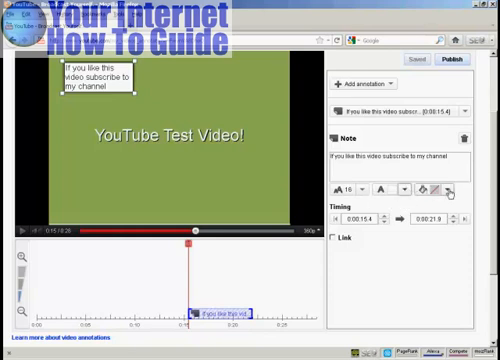
Step: Choose yellow as the subscribe note's background colour
left_click(448, 188)
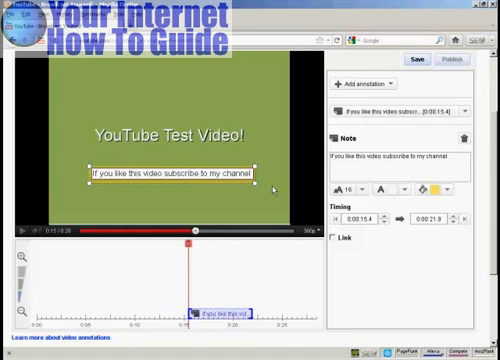
mouse_move(284, 188)
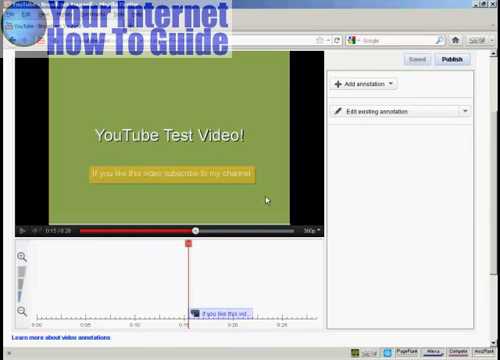
mouse_move(408, 156)
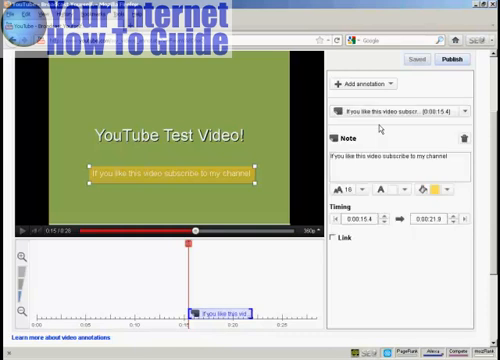
mouse_move(356, 228)
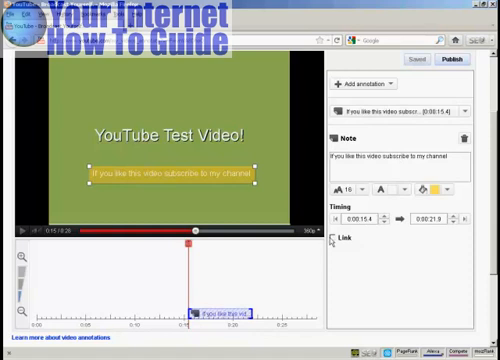
mouse_move(336, 244)
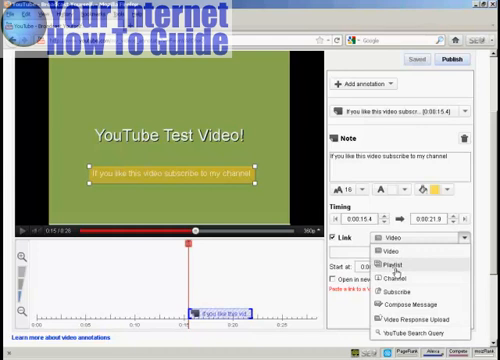
mouse_move(392, 288)
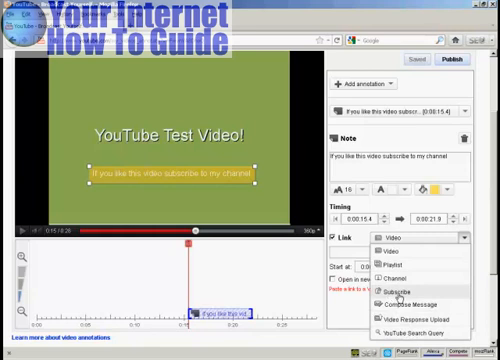
Step: Set the note's link type to Subscribe so it links to subscribing to the channel
left_click(382, 286)
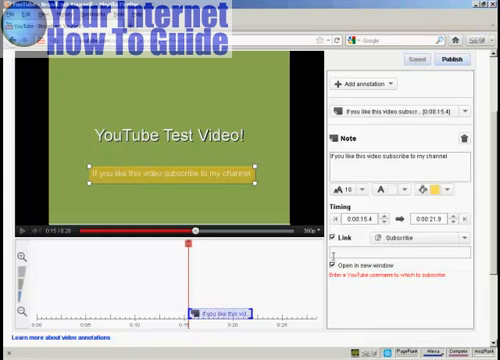
mouse_move(420, 304)
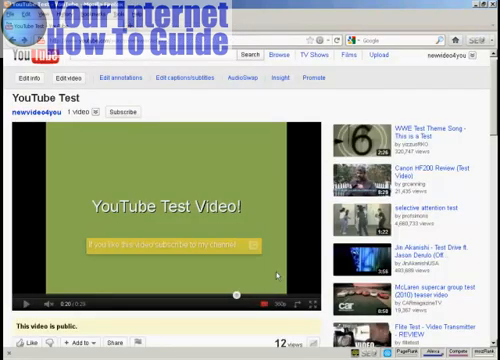
mouse_move(194, 262)
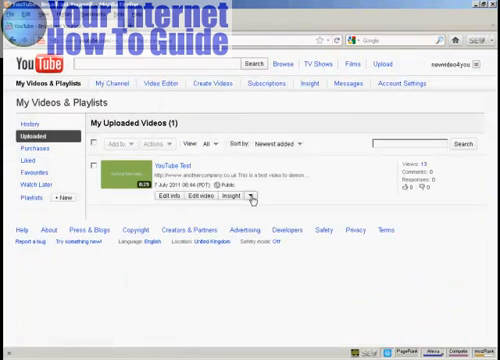
Step: Open the Annotations editor for the 'YouTube Test' video from the uploads list
left_click(262, 204)
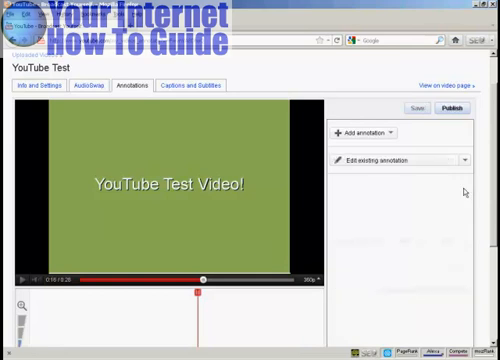
mouse_move(458, 114)
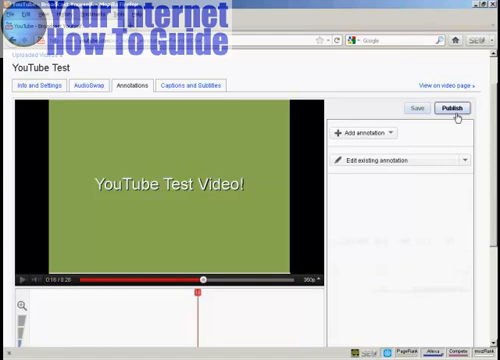